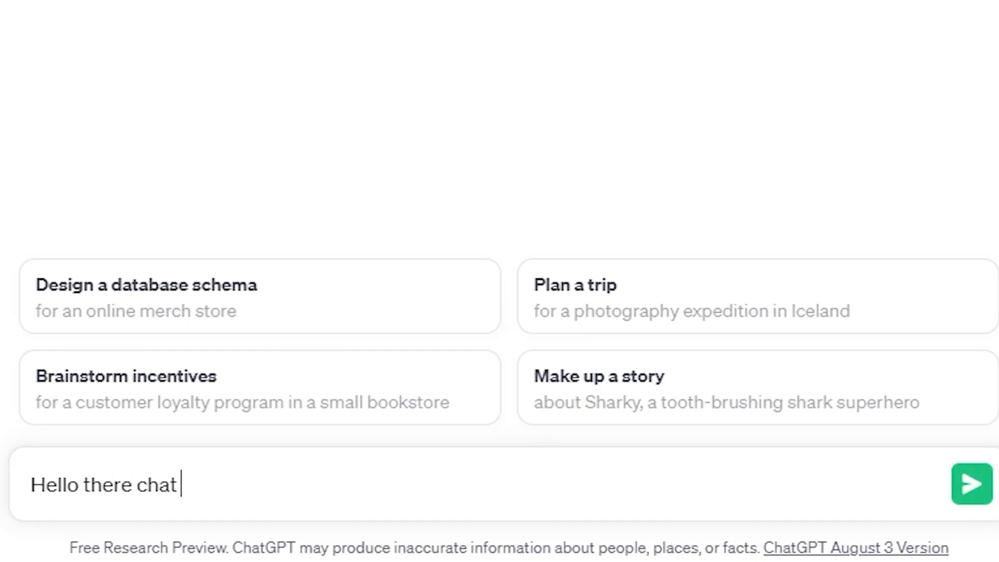
Step: Send ChatGPT a greeting, then ask it for a horror game idea
type("gpt")
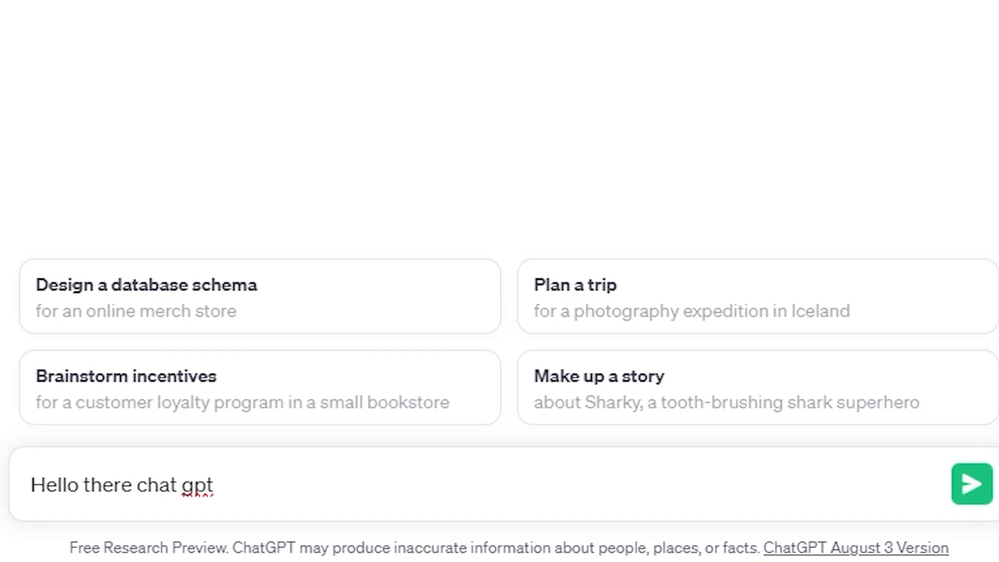
left_click(970, 483)
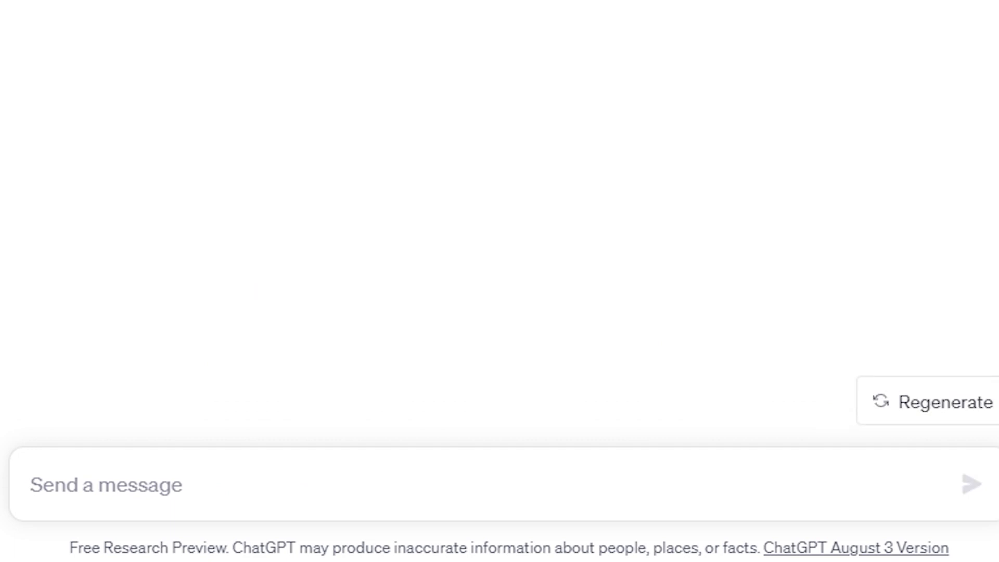
type("i need an idea for a horro")
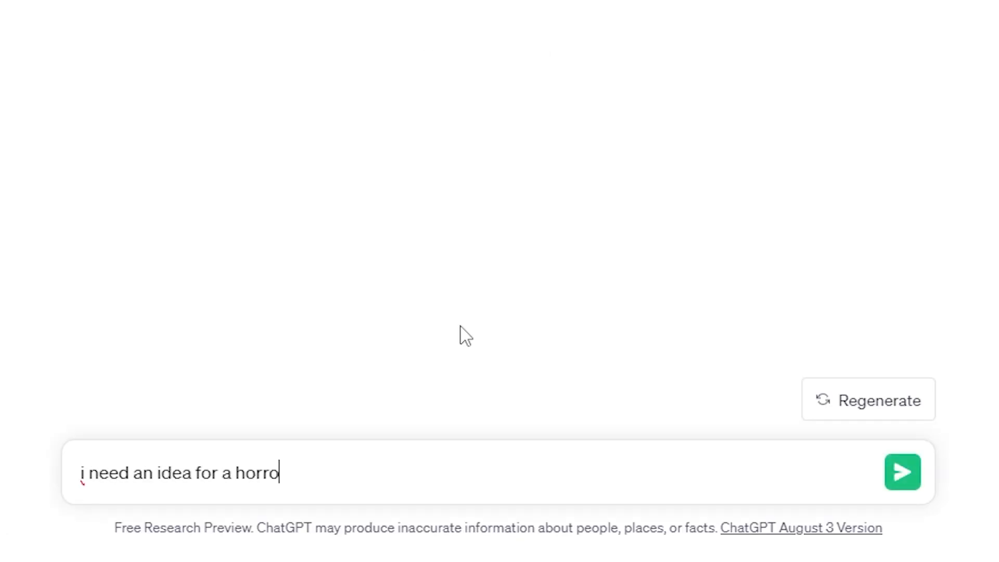
left_click(902, 471)
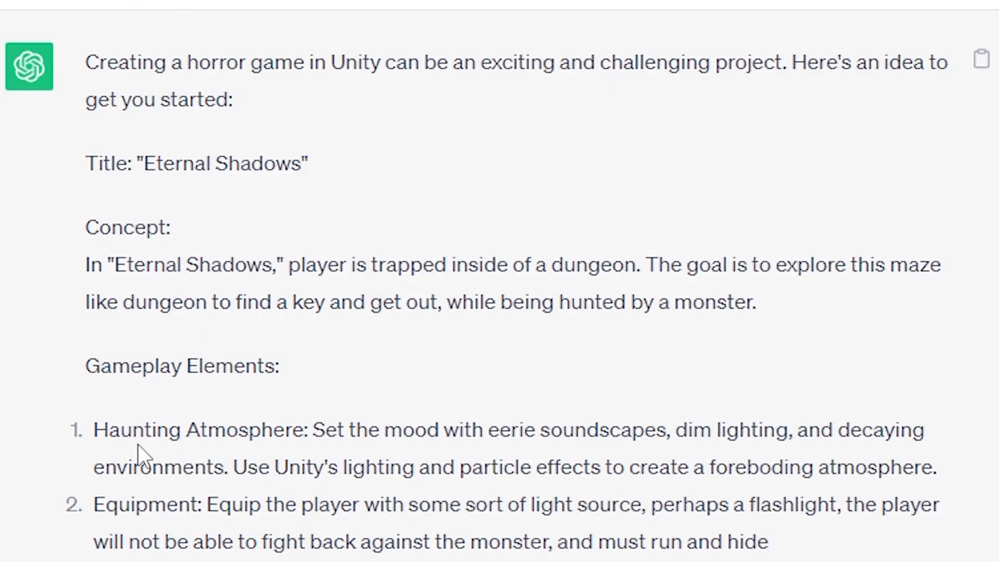
left_click_drag(86, 162, 172, 228)
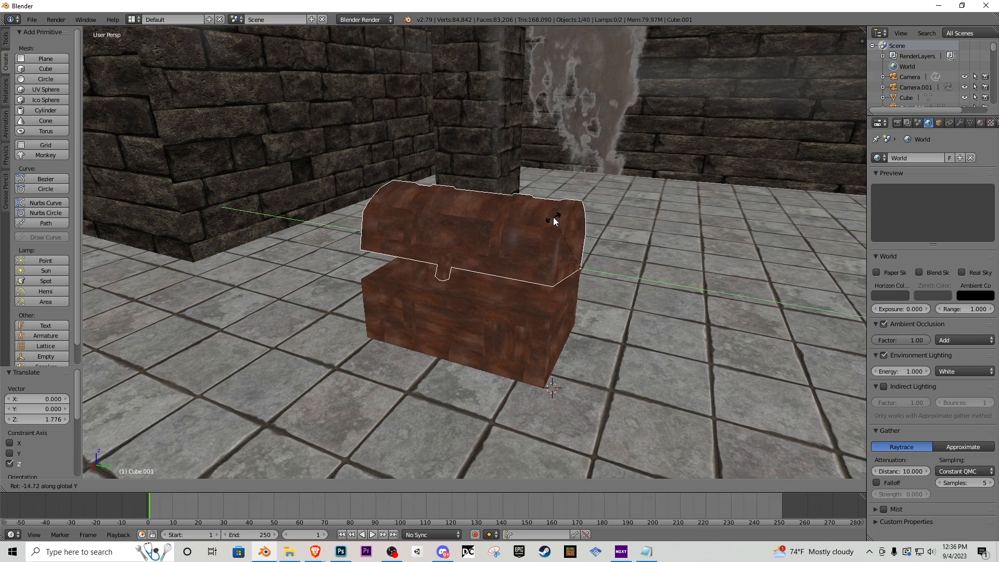
Step: Rotate the treasure chest's lid upward so it tilts open
left_click_drag(553, 219, 585, 118)
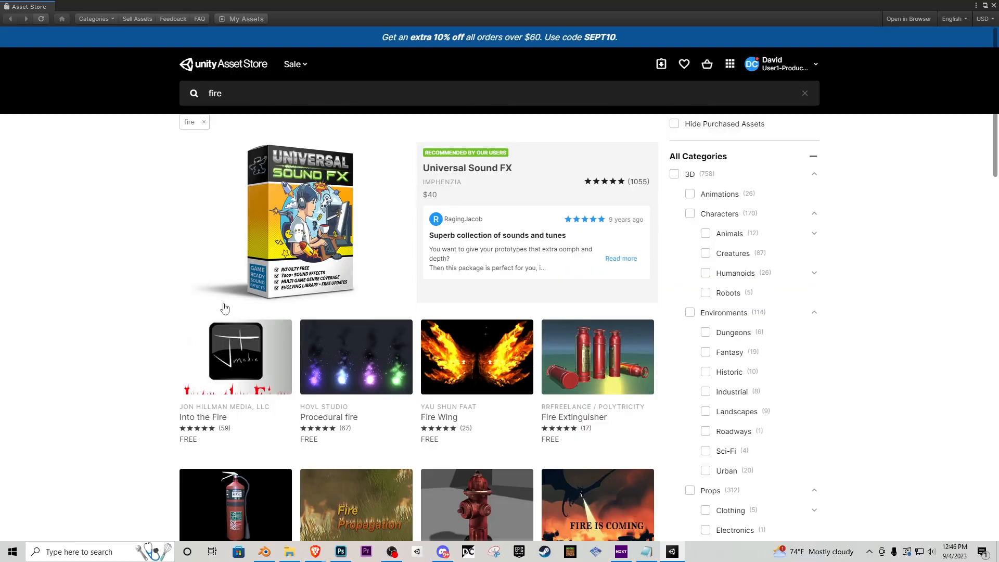
Step: Scroll down through the Asset Store's fire search results
scroll("down", 3)
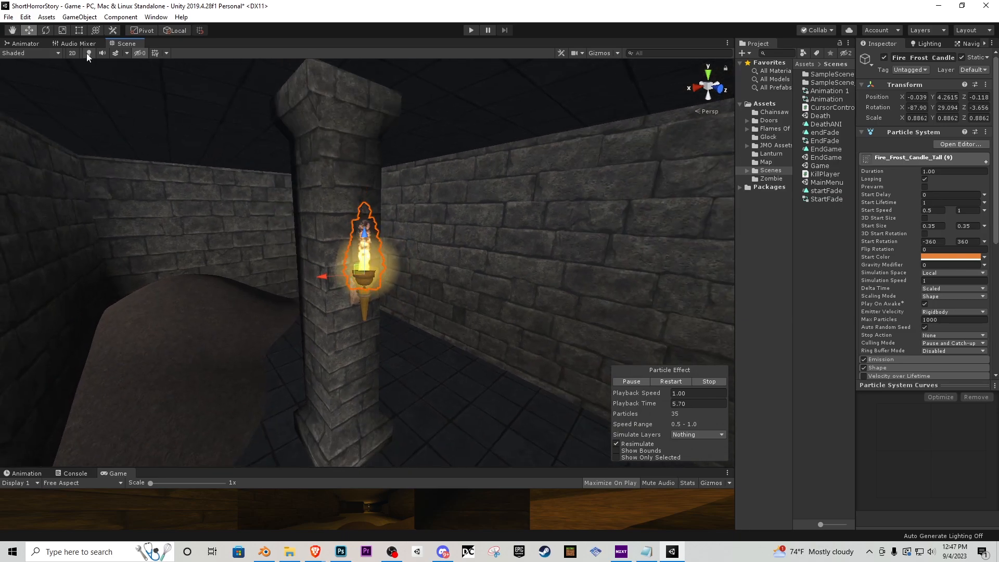
mouse_move(928, 51)
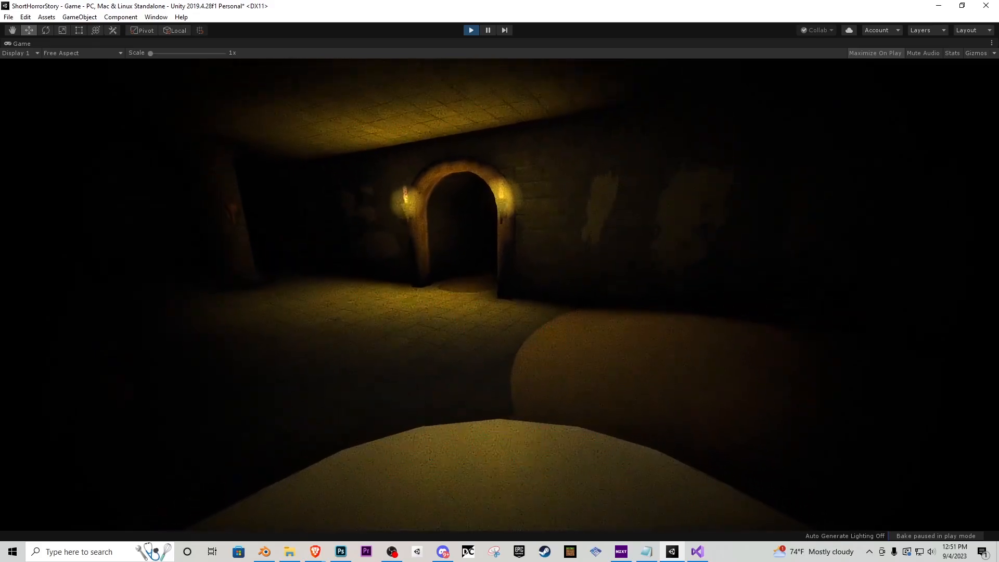
Step: Stop the game preview to return to editing the dungeon scene
left_click(670, 551)
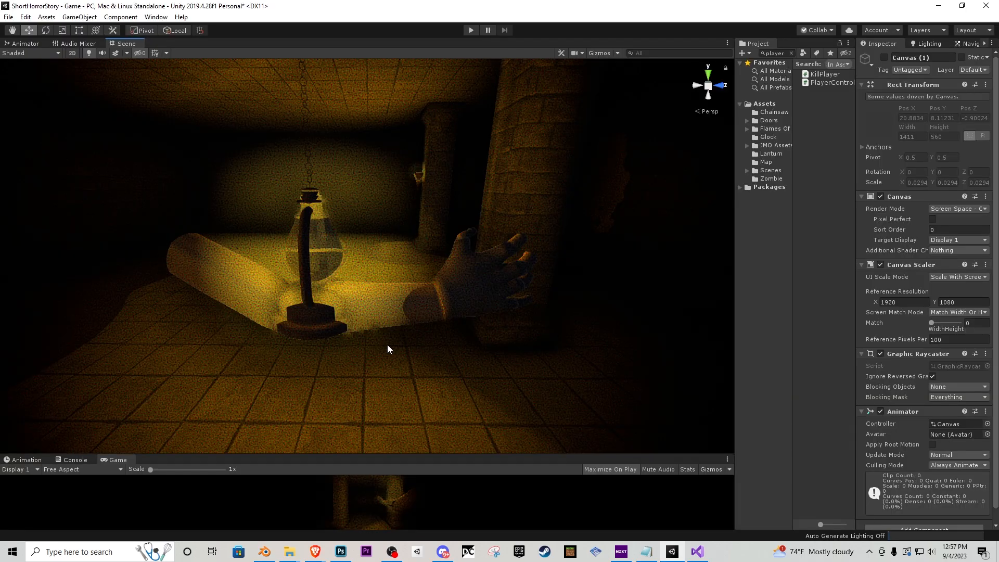
mouse_move(456, 298)
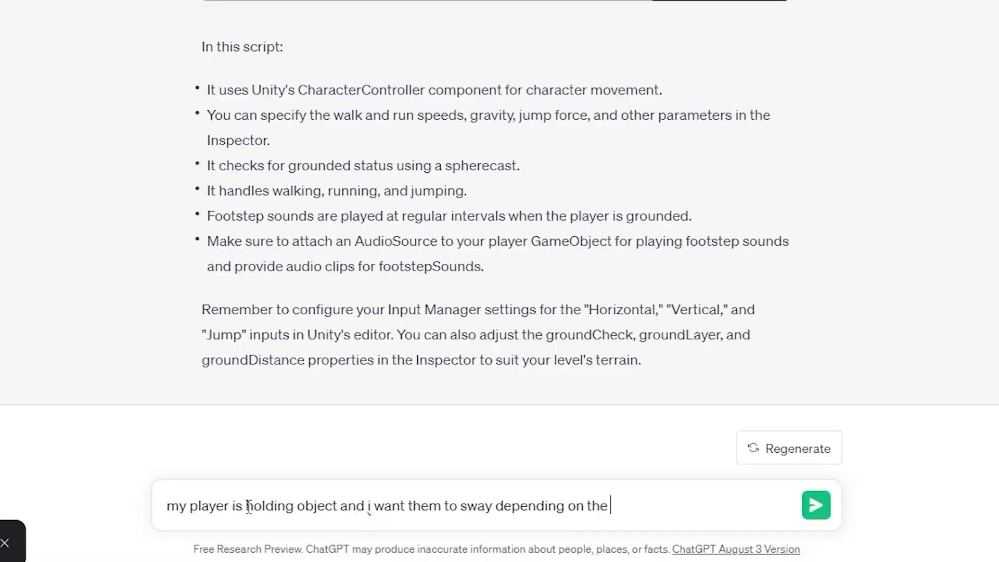
Step: Start writing a ChatGPT question about making held objects sway
left_click(815, 505)
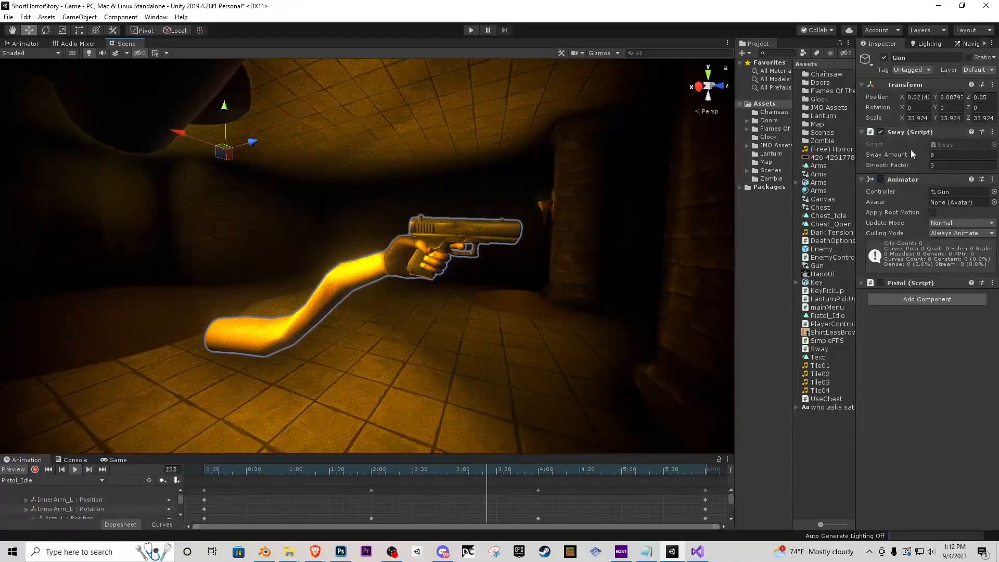
Step: Edit the gun's Sway Amount value in the Inspector
left_click(961, 154)
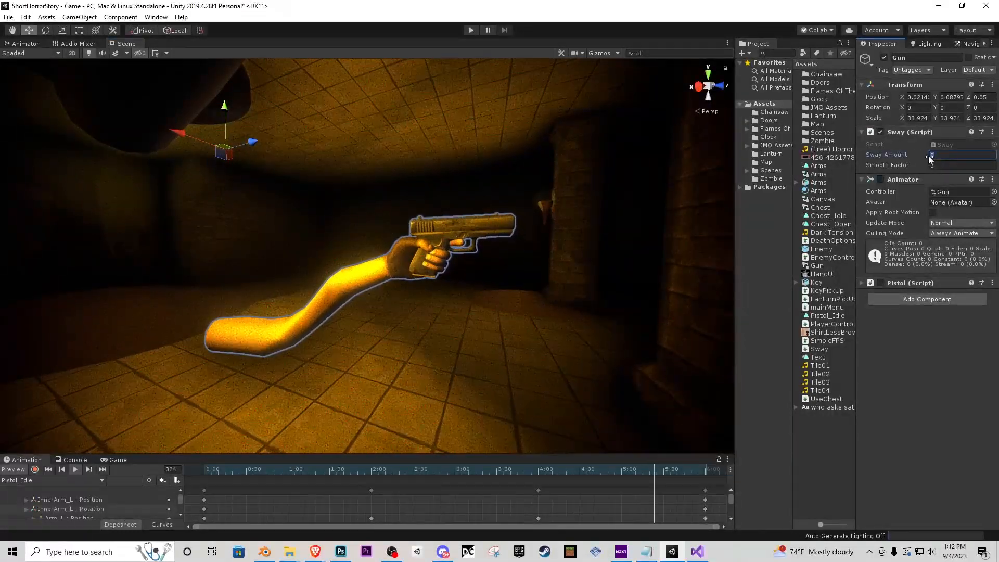
left_click(470, 31)
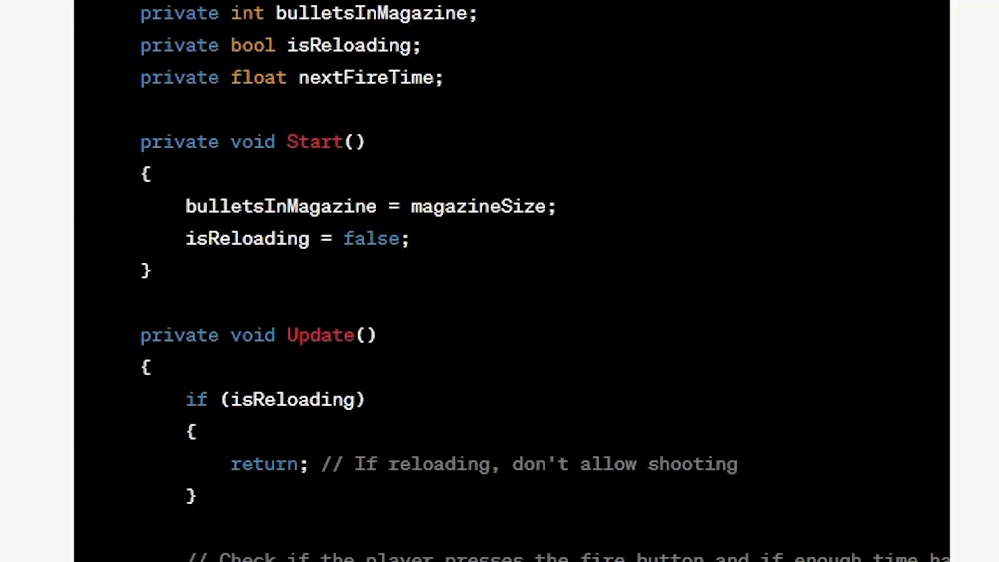
Step: Scroll through ChatGPT's gun script with magazine, reloading and fire-rate variables
scroll("down", 3)
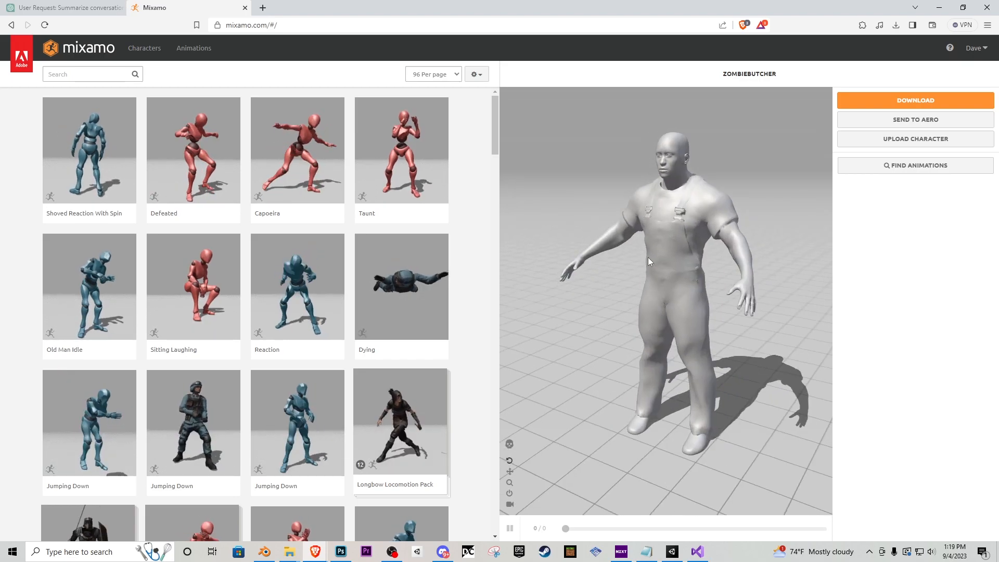
Step: Search Mixamo's animation library for 'zombie'
left_click(91, 74)
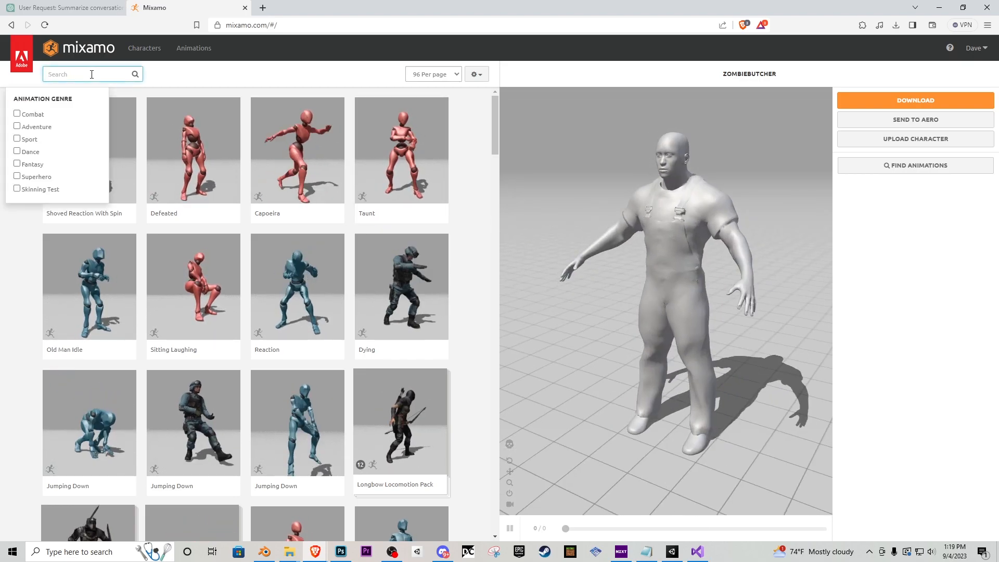
type("zombie")
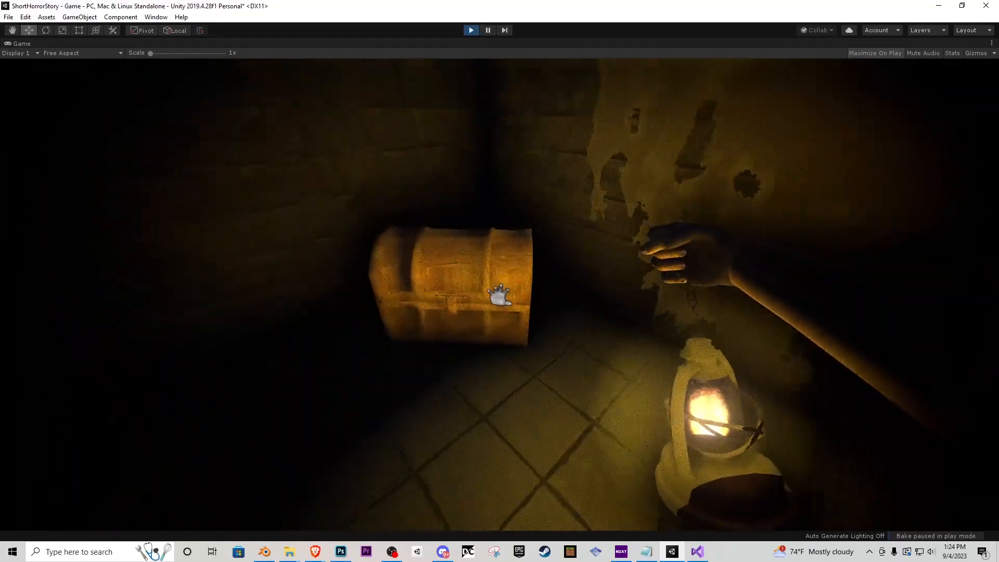
Step: Interact with the treasure chest from the running game
left_click(499, 294)
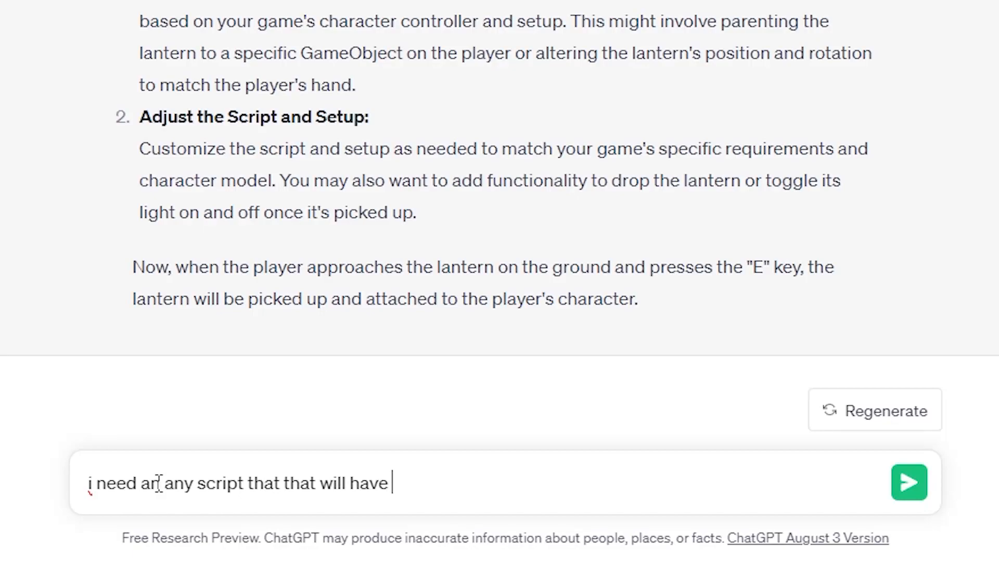
Step: Ask ChatGPT for a waypoint patrol script that chases the player when too close
type("waypoints and will chase the player")
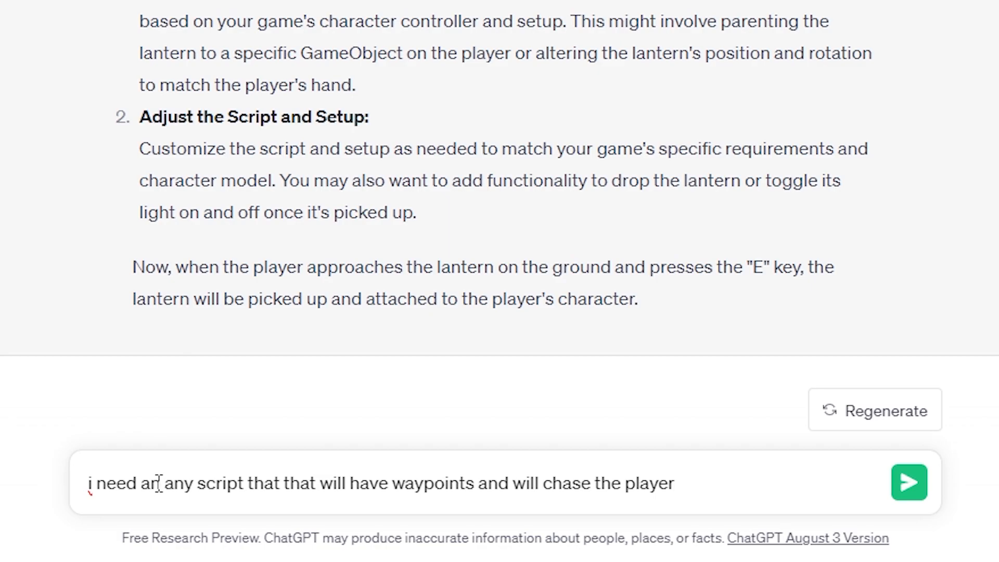
type("when")
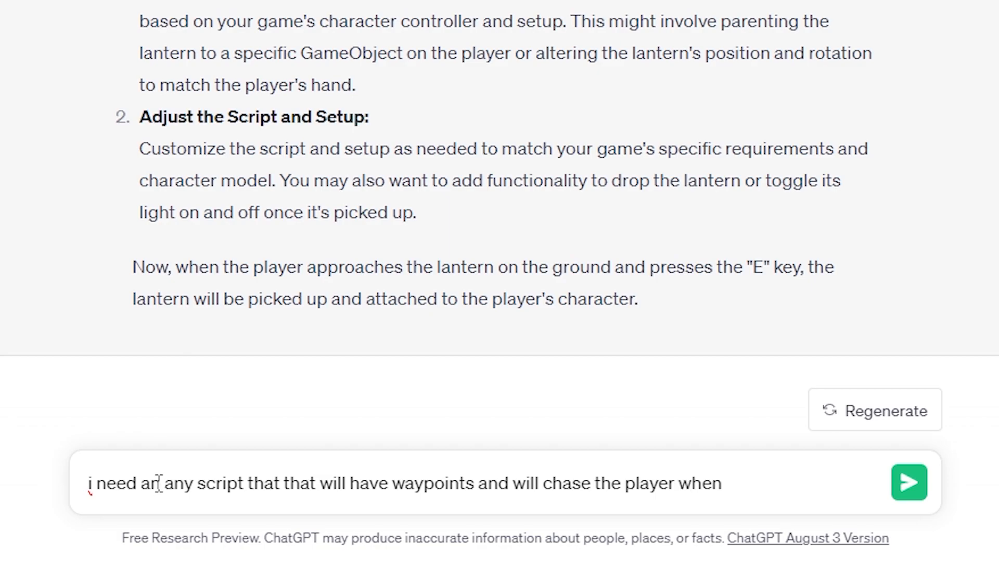
type("too clo")
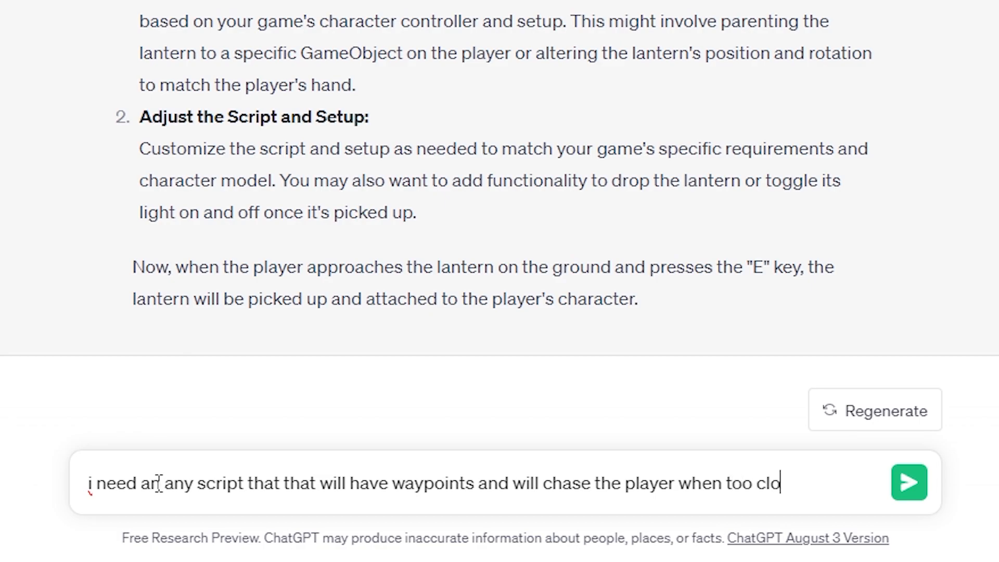
left_click(908, 482)
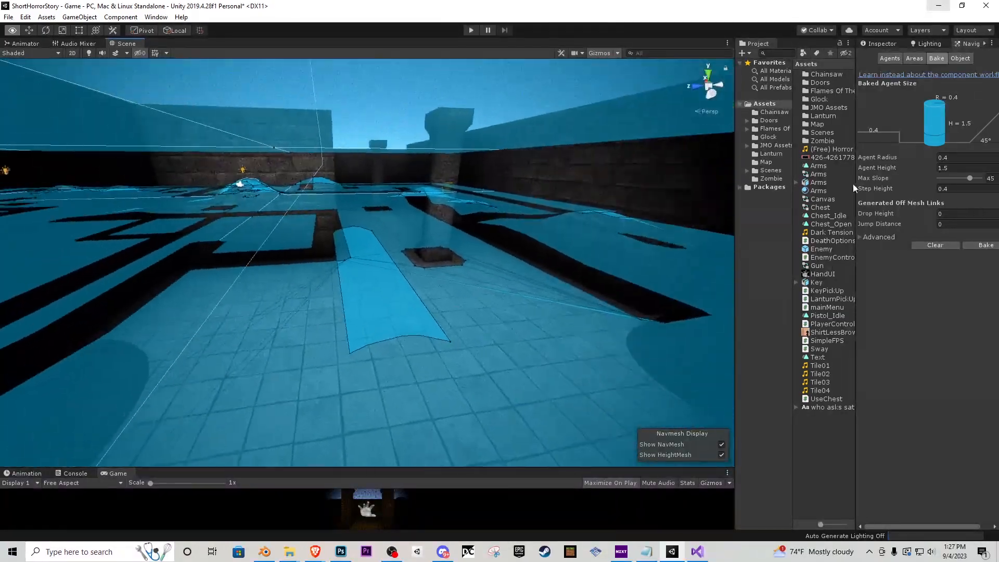
Step: Show the Scenes folder contents, revealing the red door corridor scene
left_click(471, 30)
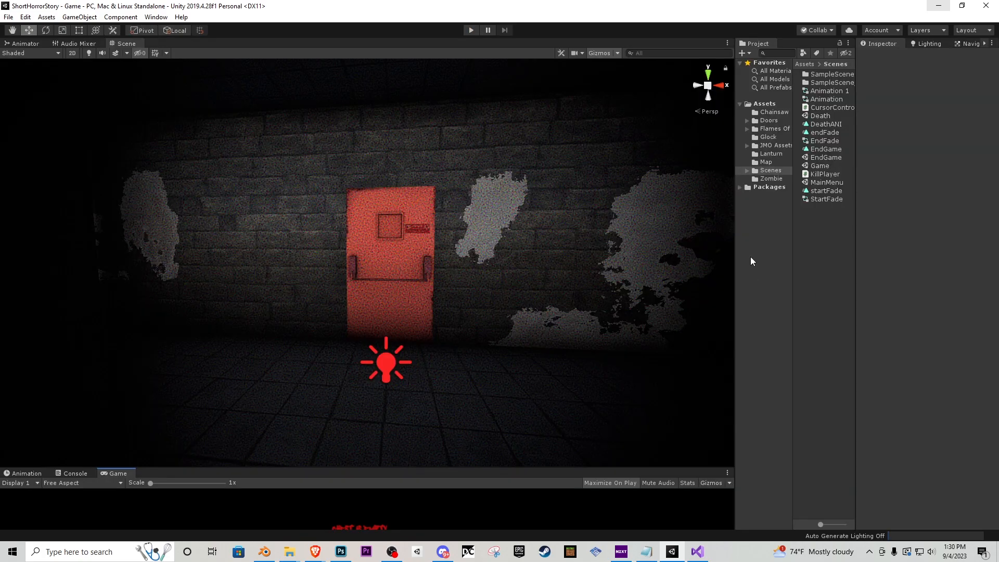
mouse_move(842, 179)
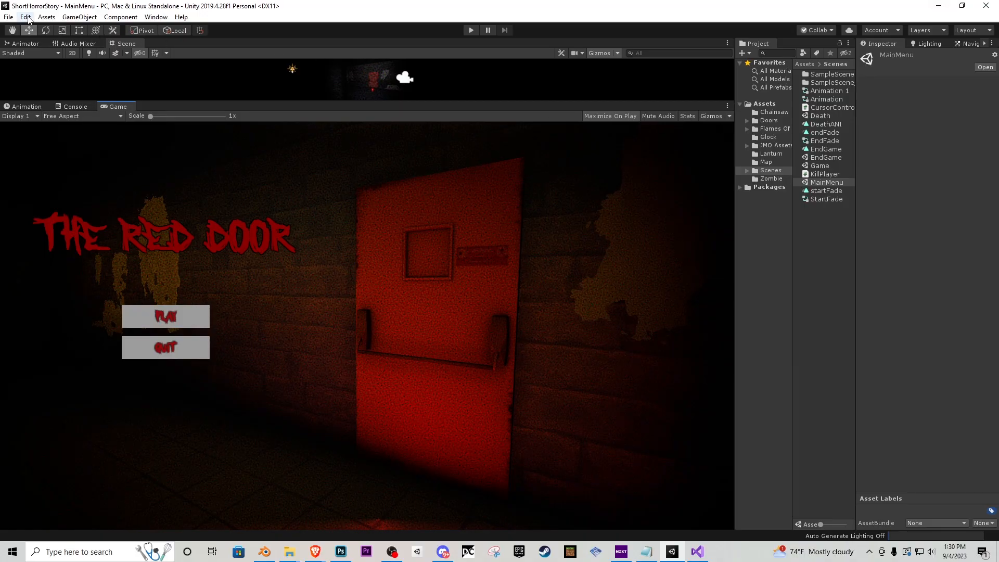
Step: Open Build Settings from the File menu to build and run the game
left_click(8, 16)
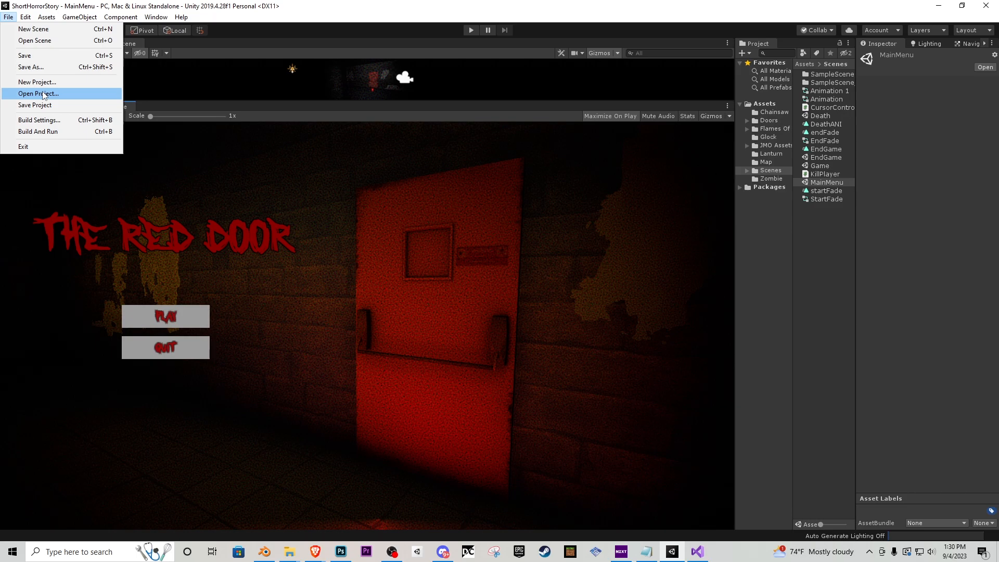
mouse_move(48, 121)
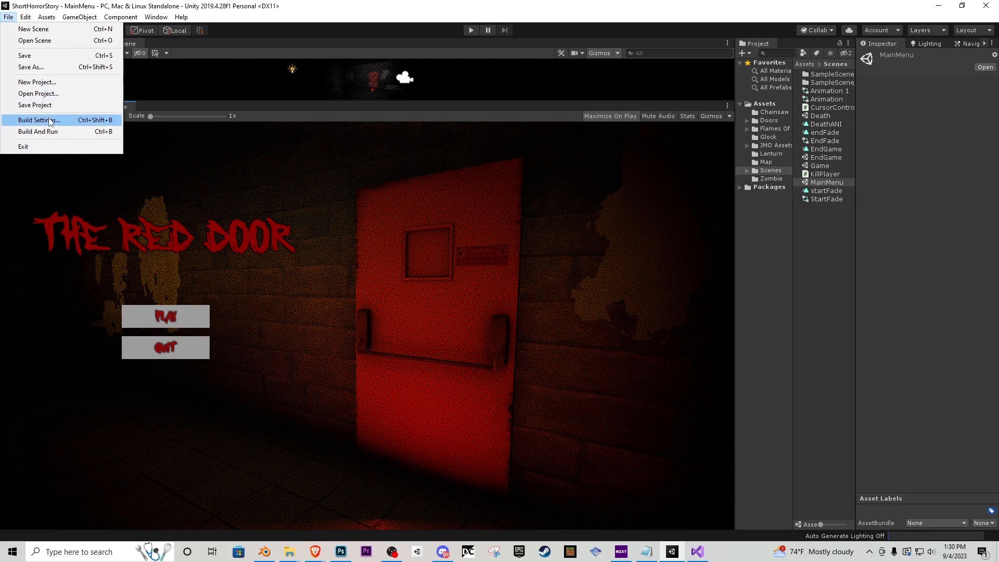
left_click(38, 120)
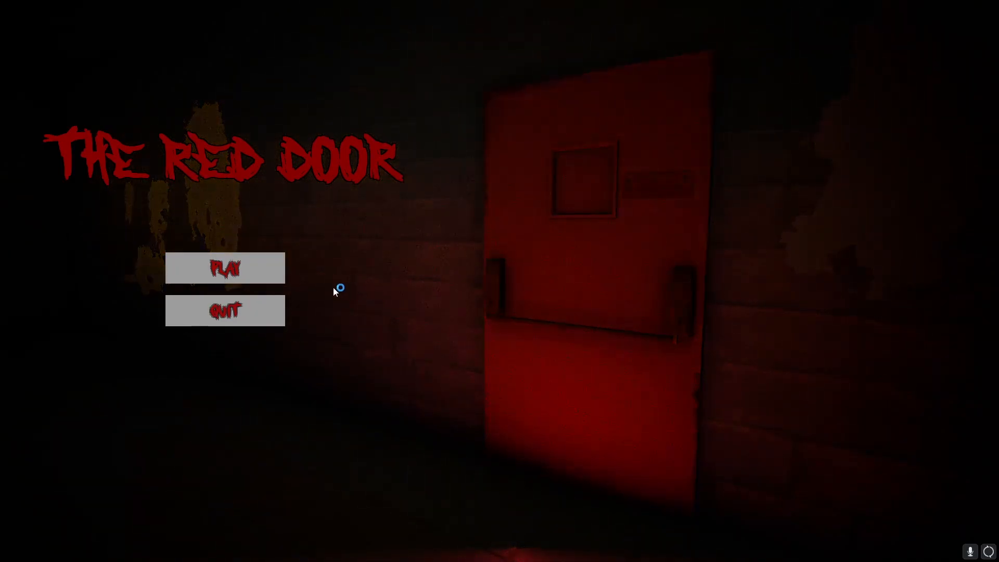
Step: Start playing The Red Door from its title menu and play through it
left_click(224, 268)
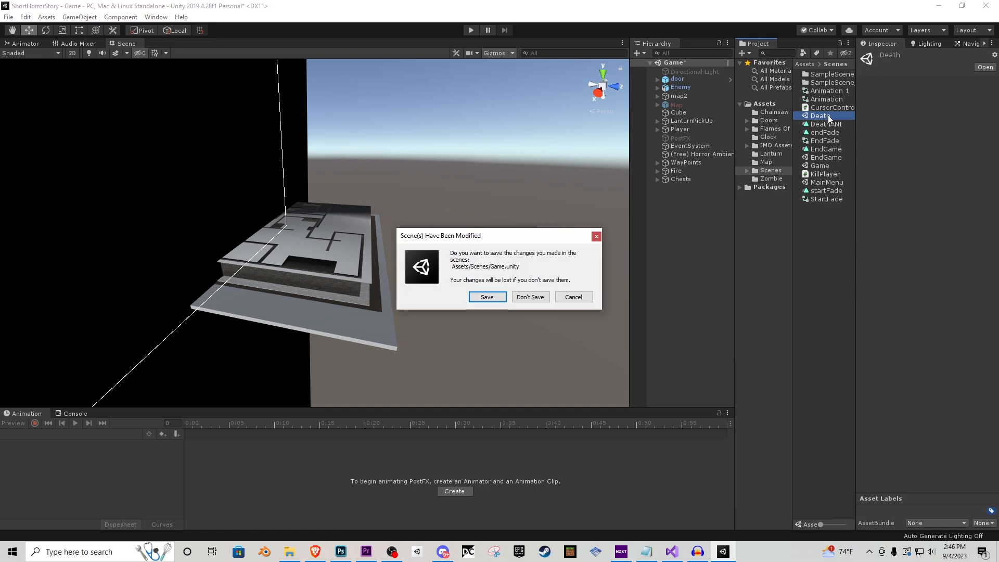
Step: Answer the unsaved-changes prompt and open the Death scene
left_click(529, 296)
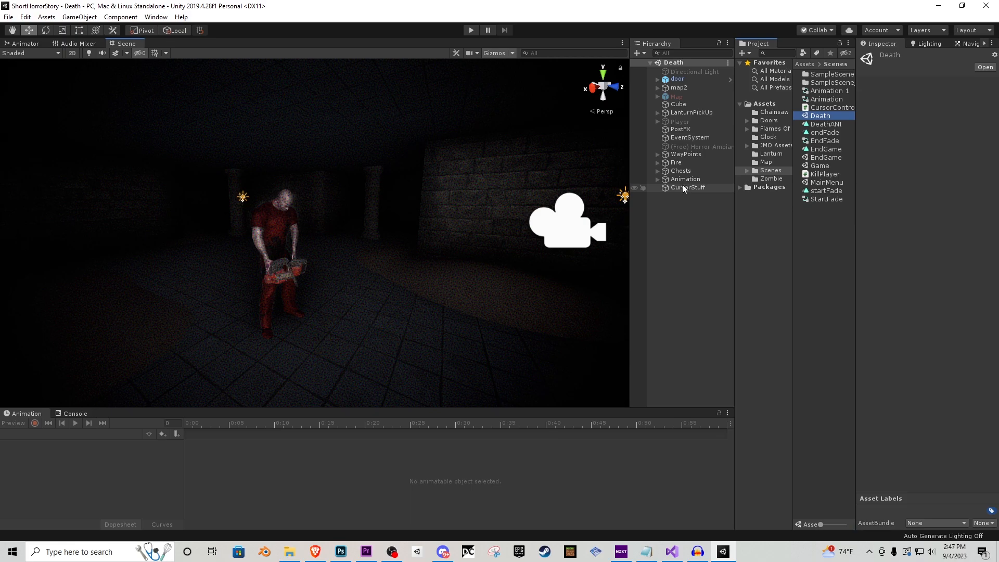
Step: Select the Animation object and preview the DeathANI clip, then stop playback
left_click(685, 179)
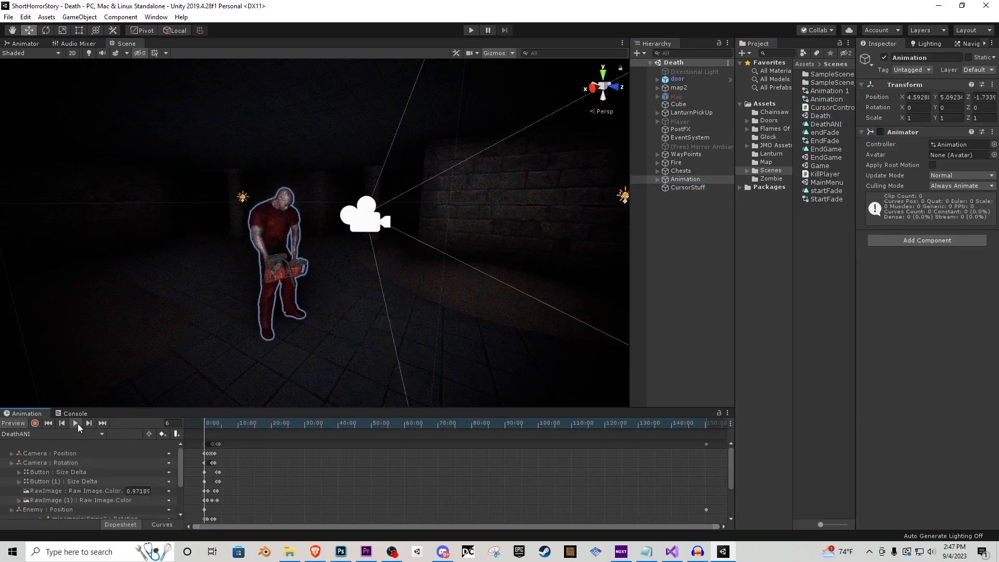
left_click(74, 423)
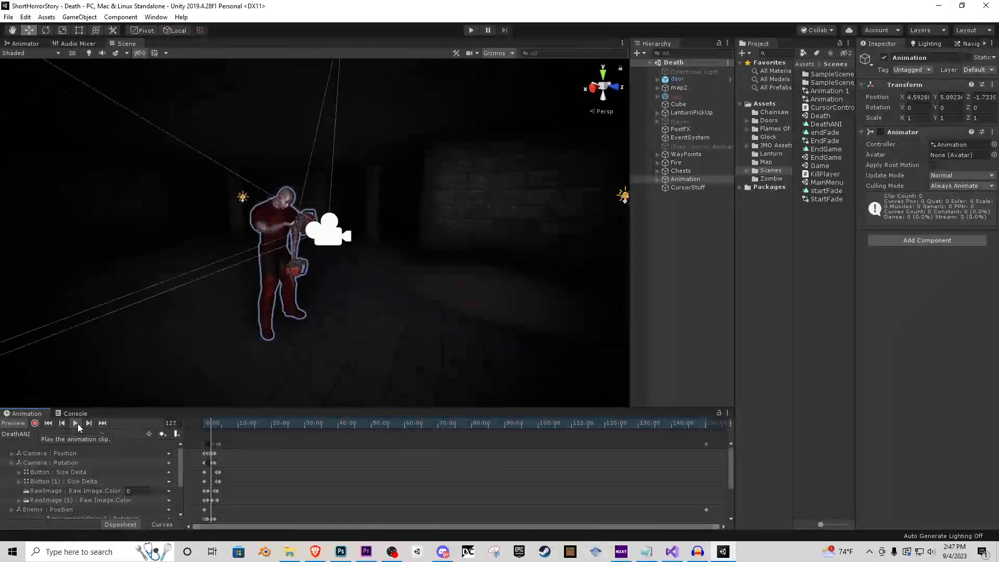
left_click(74, 423)
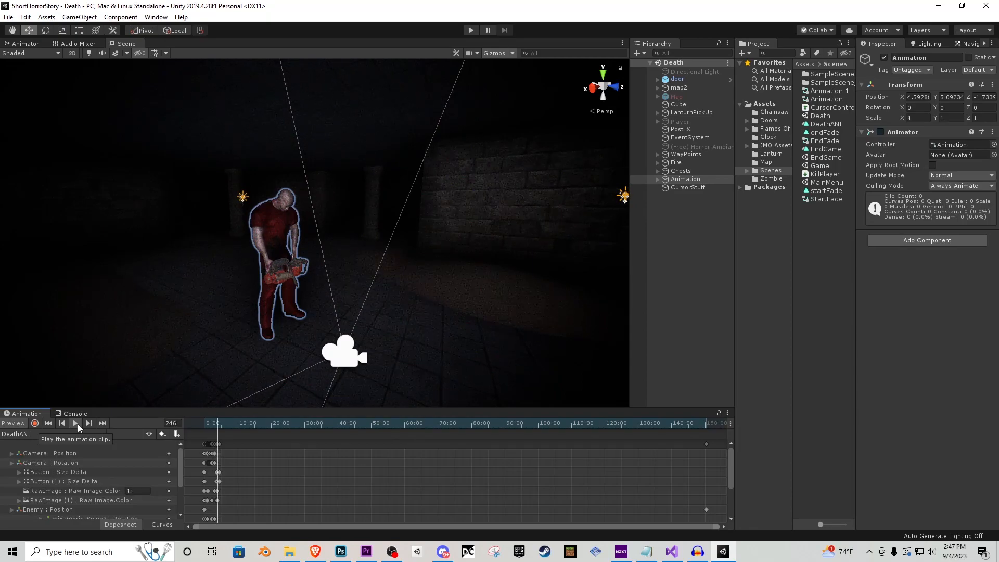
left_click(74, 422)
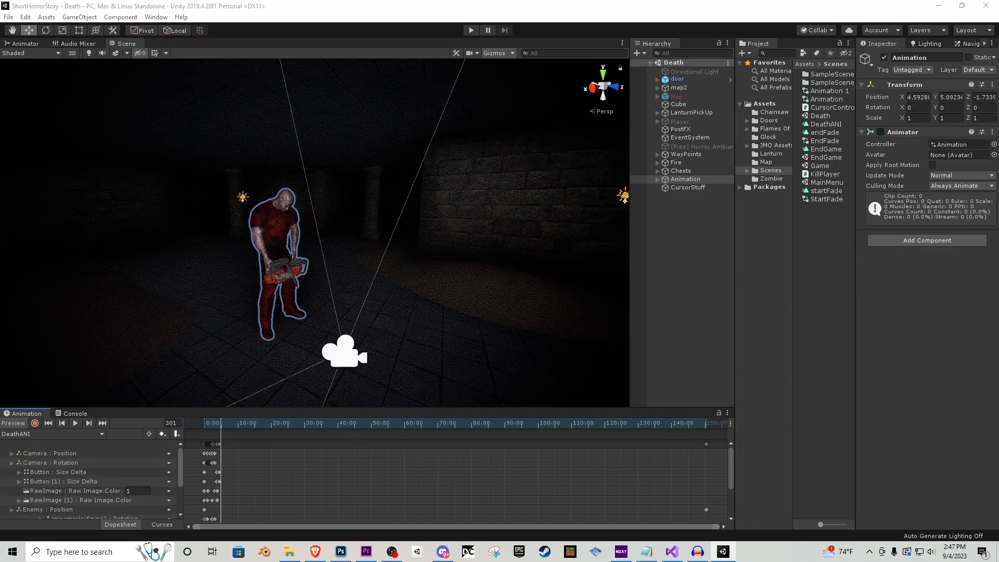